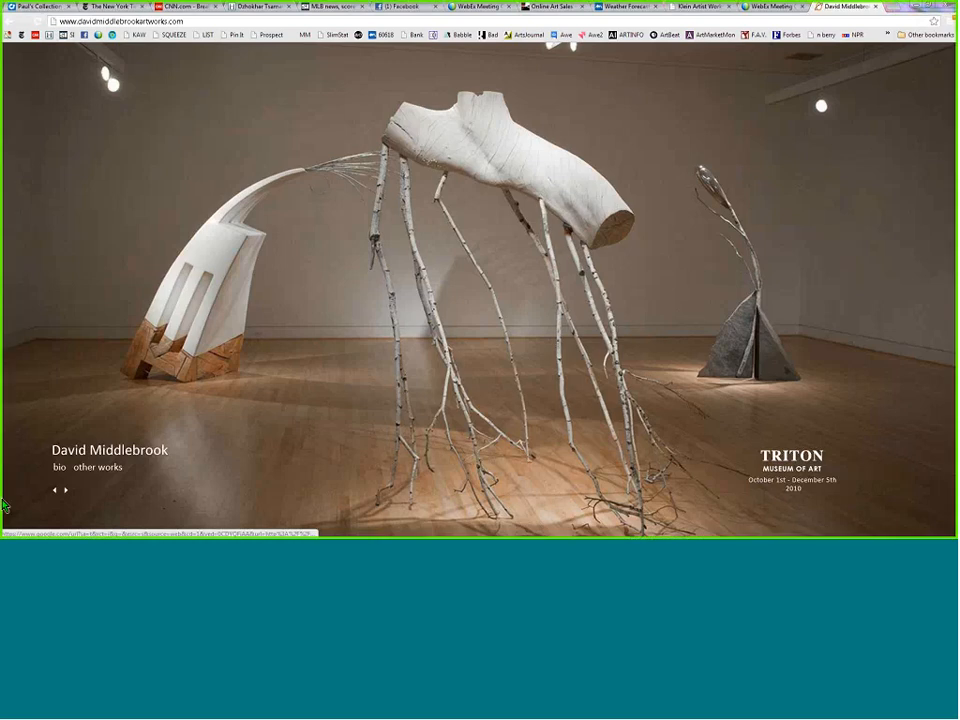
{"action": "mouse_move", "coordinate": [690, 360]}
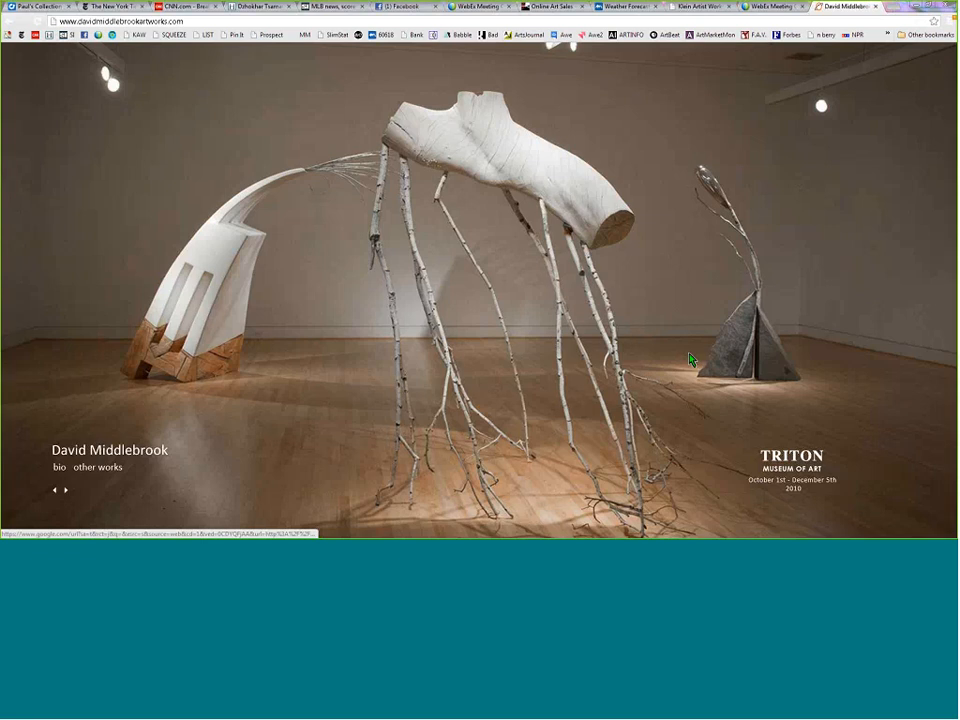
{"action": "mouse_move", "coordinate": [681, 360]}
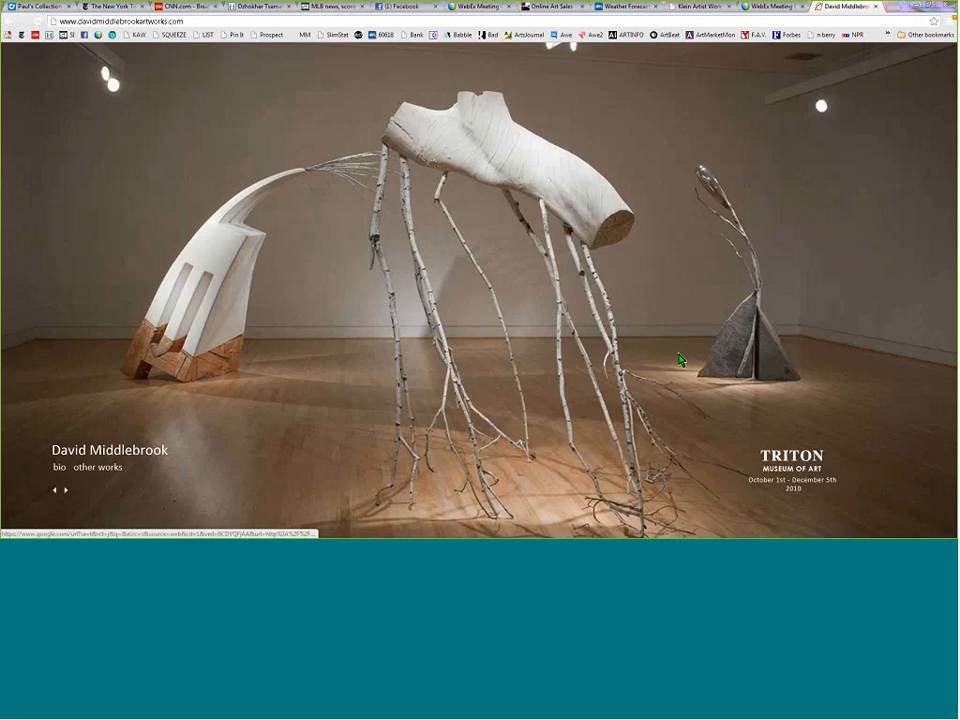
{"action": "mouse_move", "coordinate": [677, 360]}
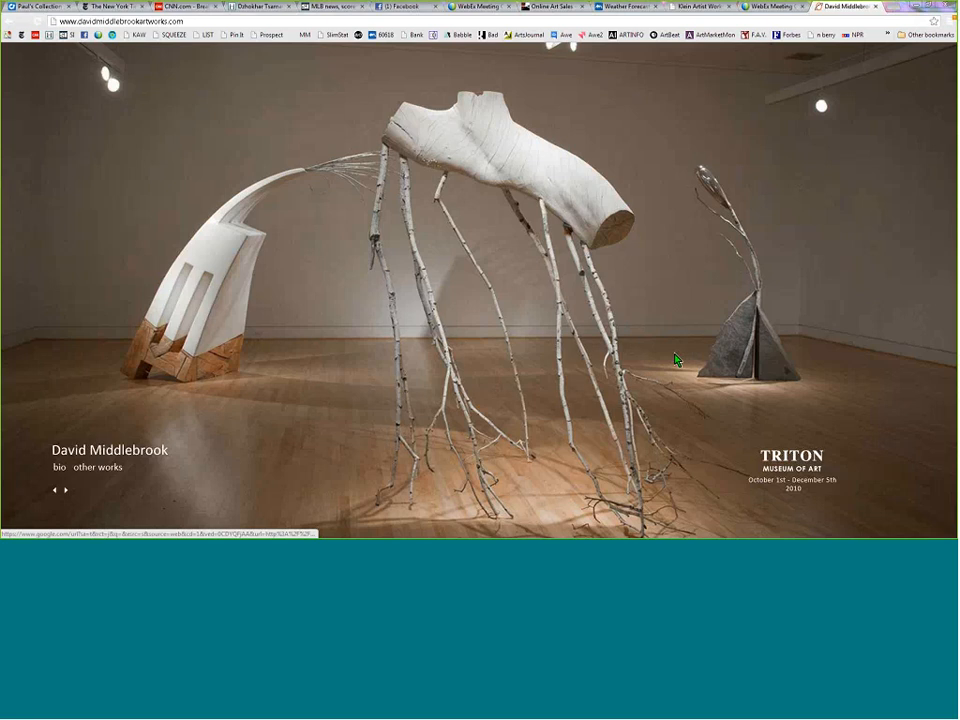
{"action": "mouse_move", "coordinate": [620, 368]}
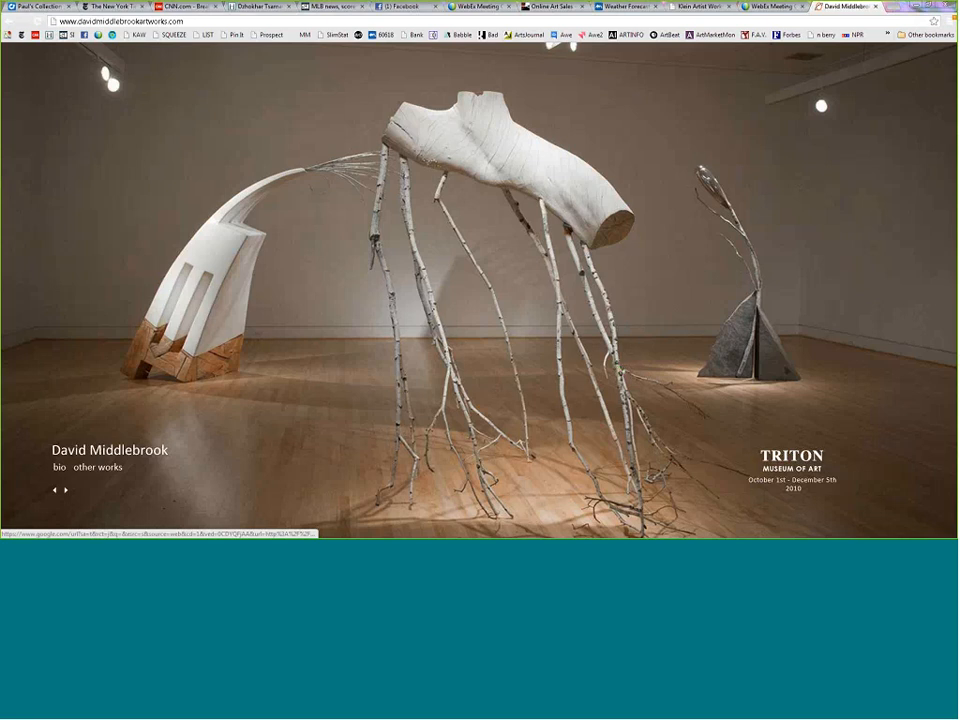
{"action": "mouse_move", "coordinate": [72, 492]}
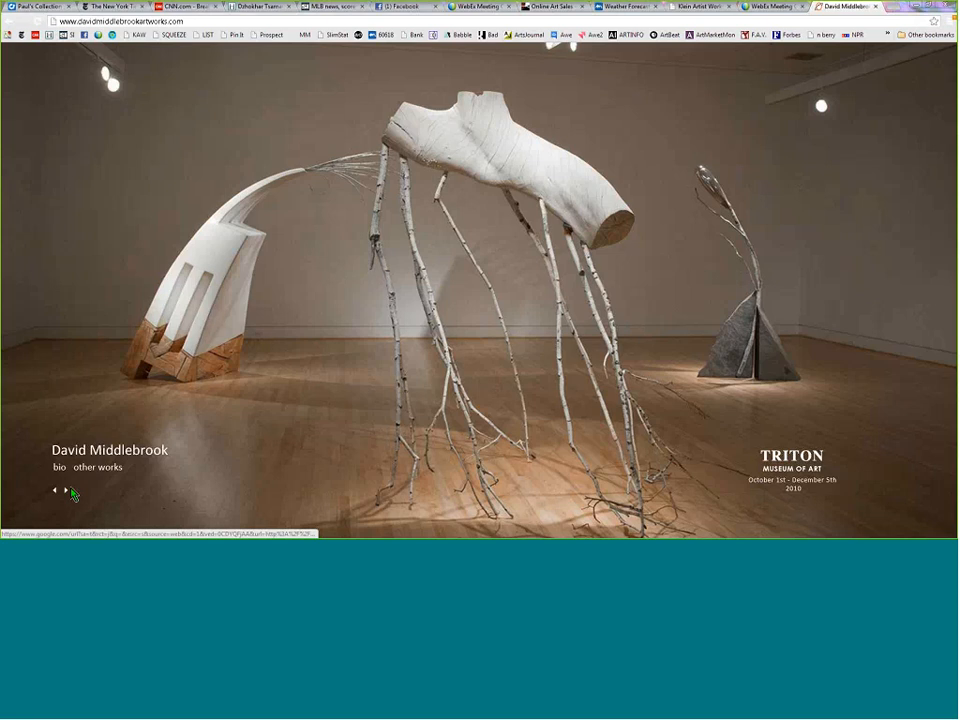
Advance the sculpture slideshow two slides past the stacked egg-shaped stones photo.
{"action": "left_click", "coordinate": [66, 490]}
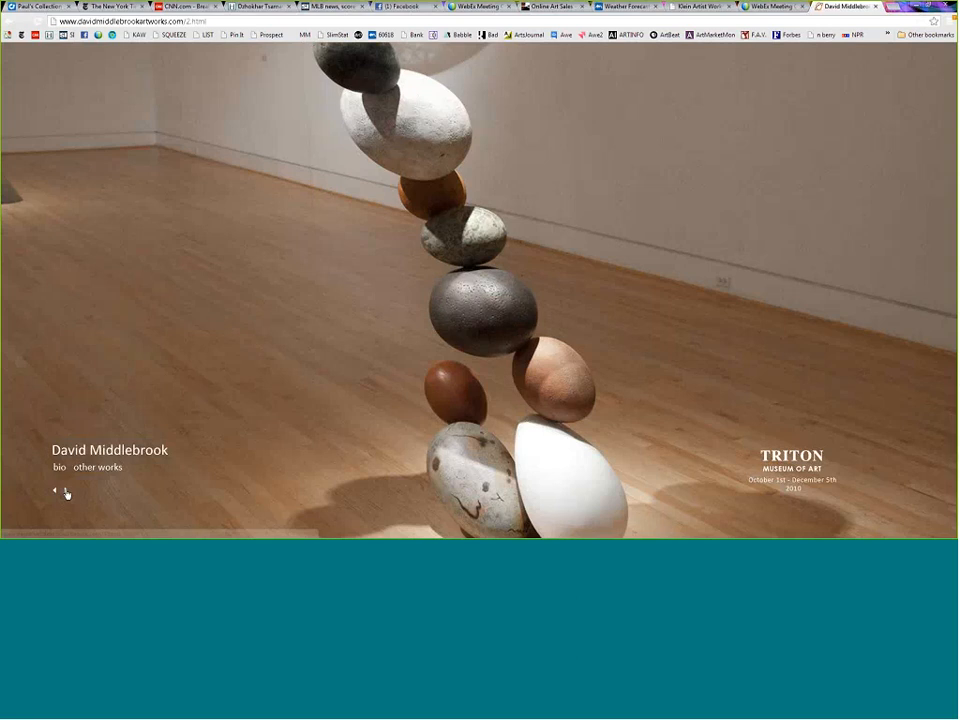
{"action": "left_click", "coordinate": [66, 490]}
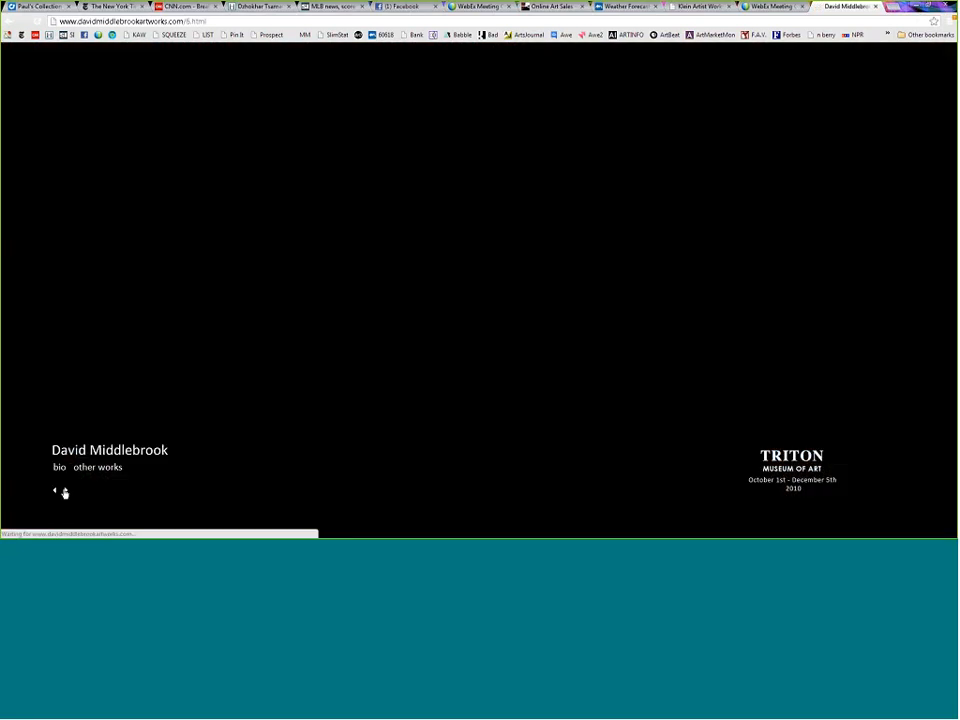
Advance two more slides, past the wooden comb, to the Montalvo bronze egg photo.
{"action": "left_click", "coordinate": [64, 491]}
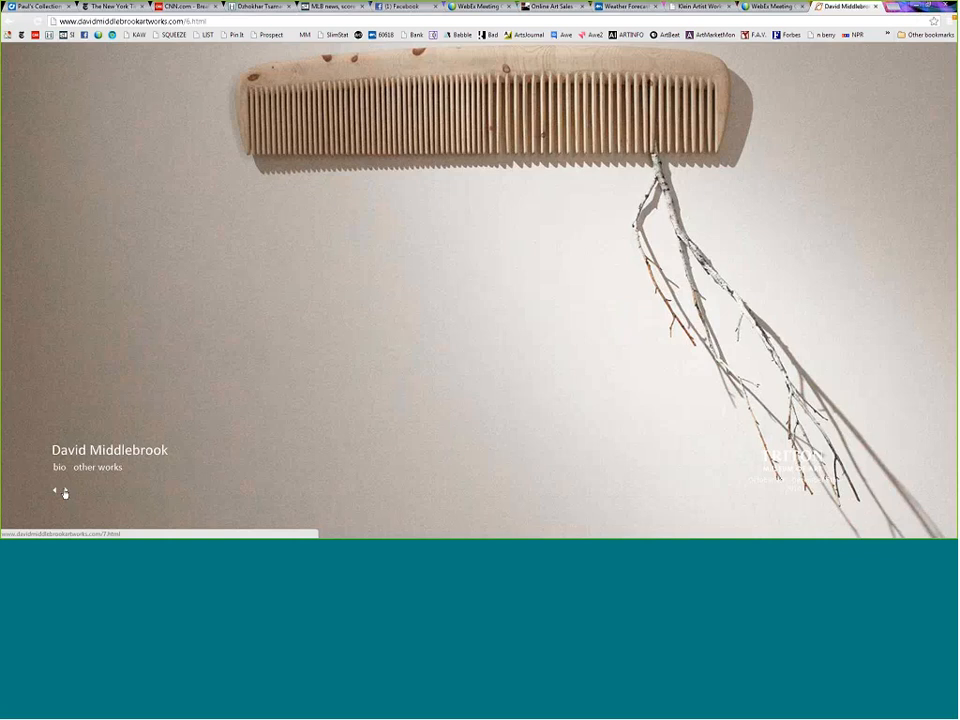
{"action": "left_click", "coordinate": [64, 491]}
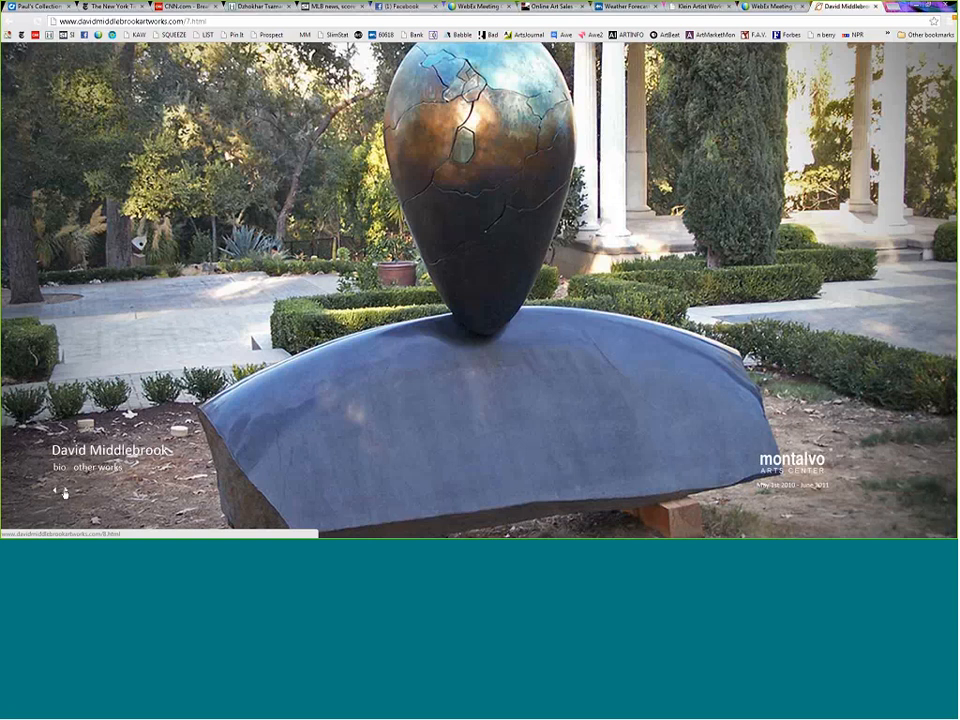
{"action": "mouse_move", "coordinate": [4, 303]}
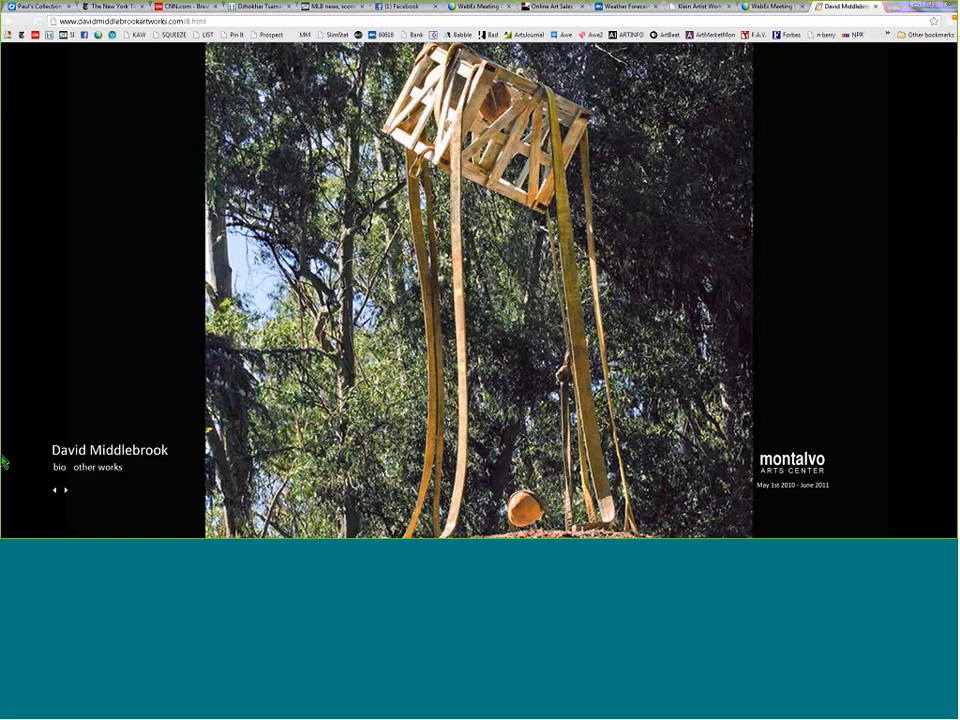
{"action": "mouse_move", "coordinate": [287, 450]}
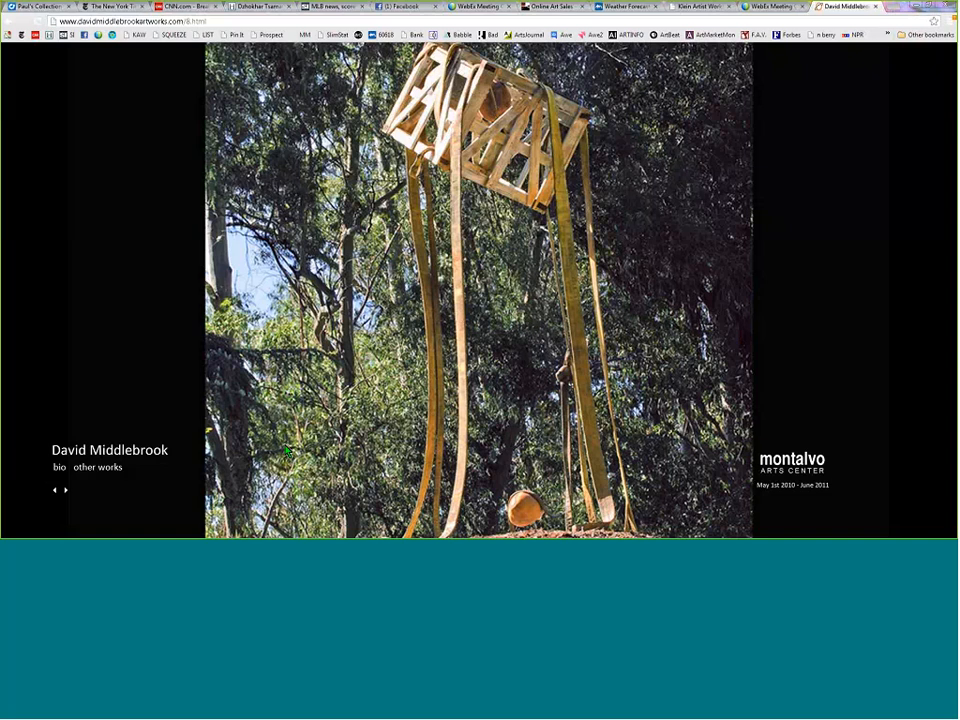
{"action": "mouse_move", "coordinate": [223, 443]}
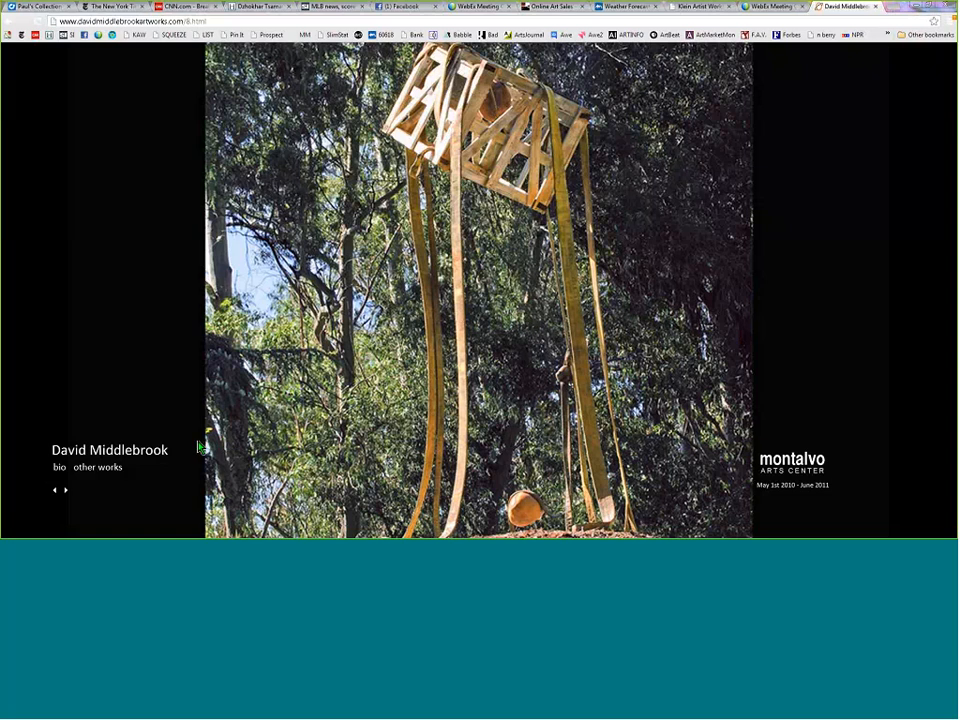
{"action": "mouse_move", "coordinate": [8, 391]}
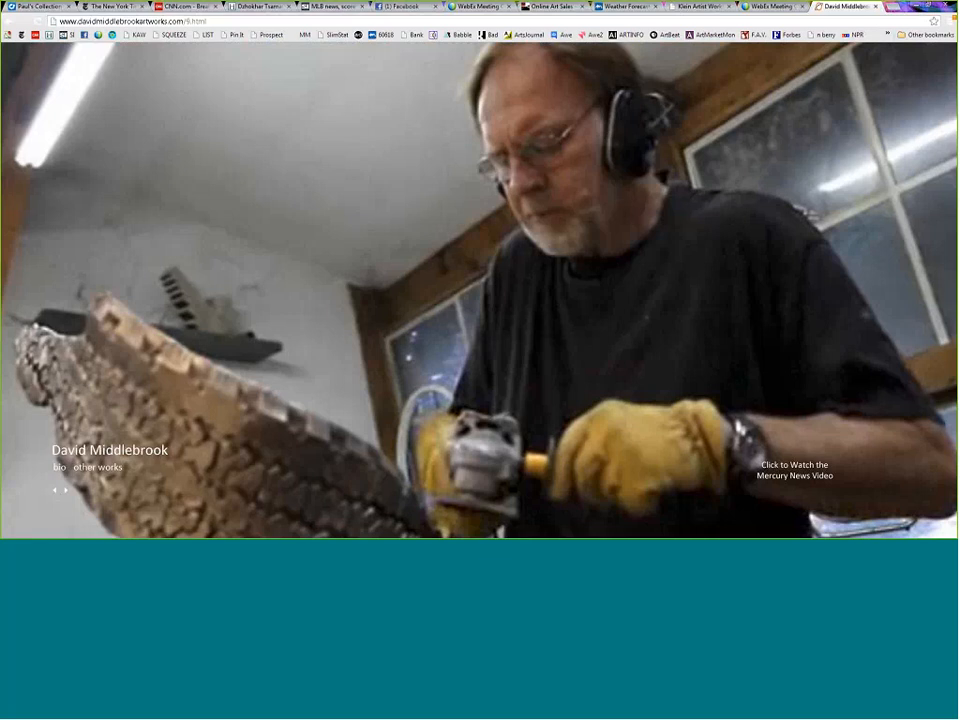
{"action": "mouse_move", "coordinate": [57, 490]}
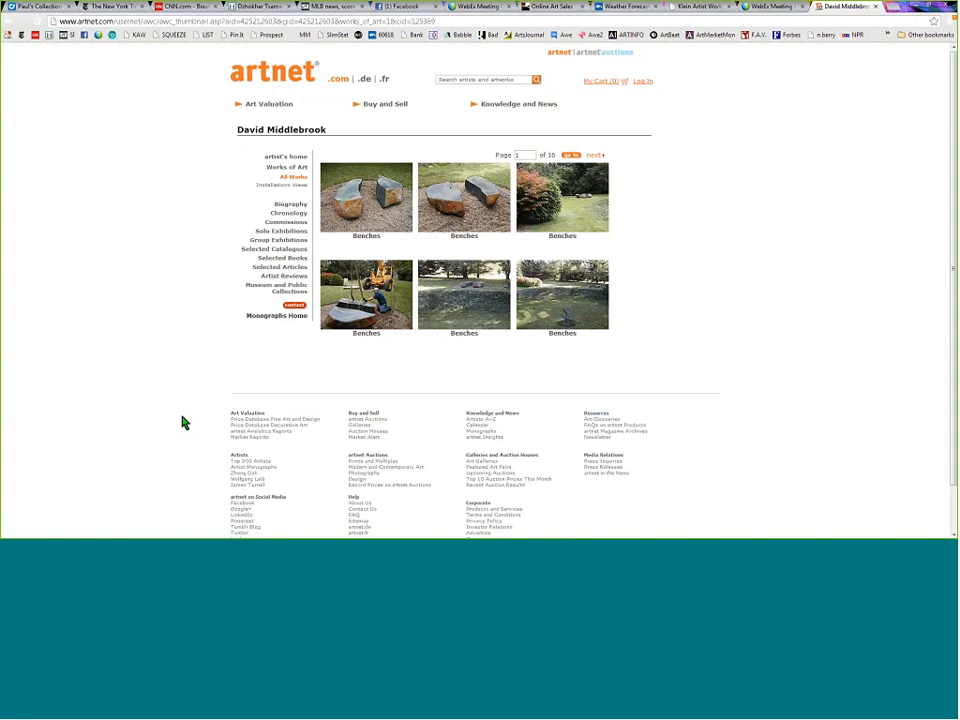
{"action": "mouse_move", "coordinate": [197, 415]}
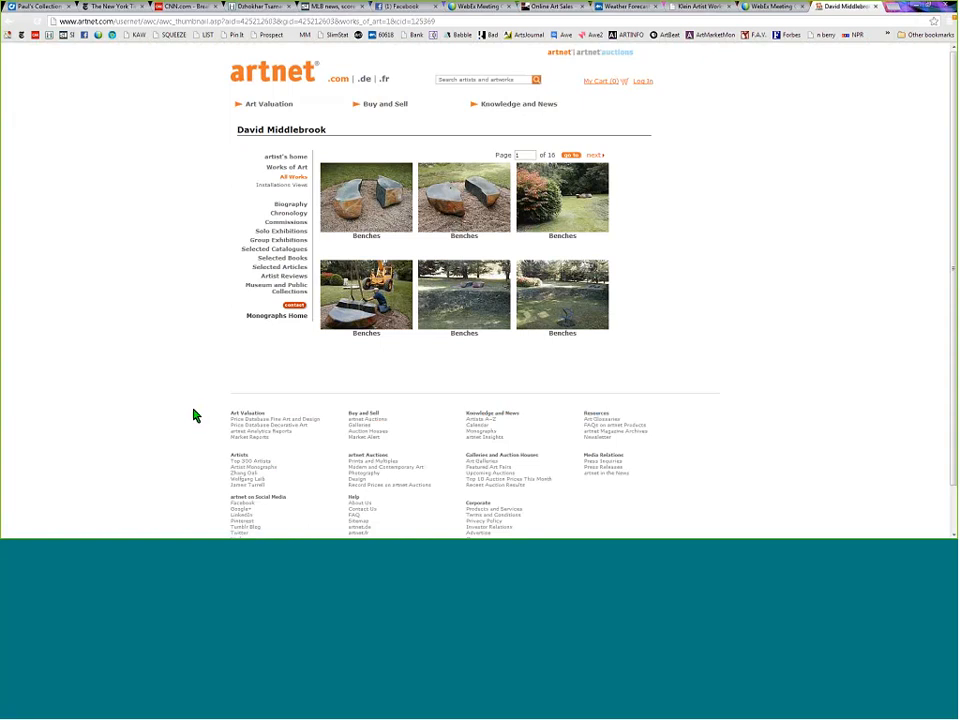
{"action": "mouse_move", "coordinate": [183, 420]}
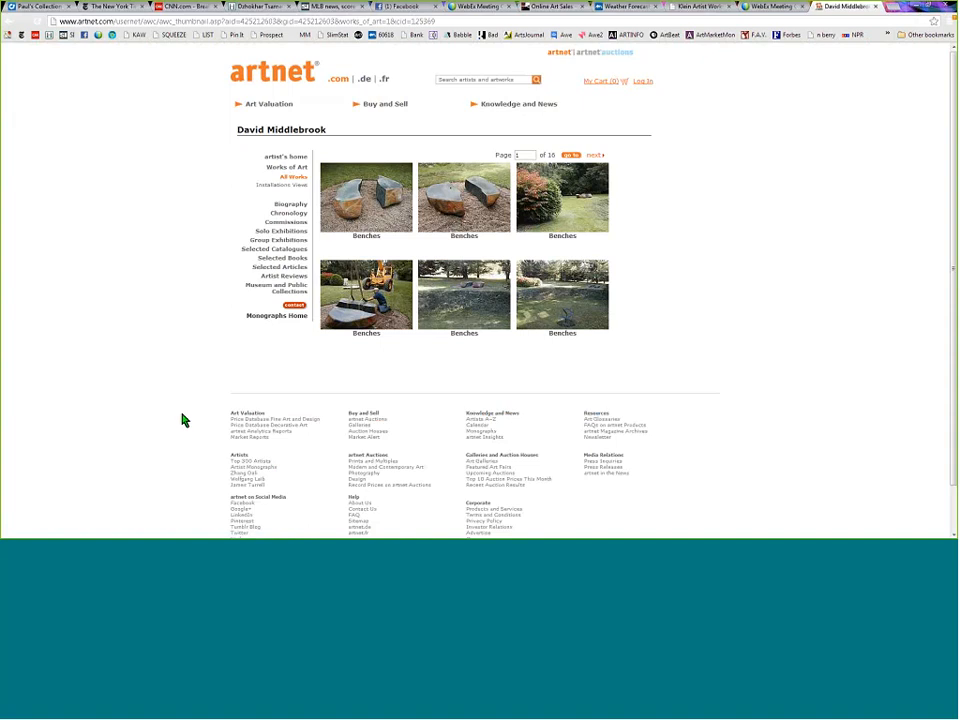
{"action": "mouse_move", "coordinate": [87, 425]}
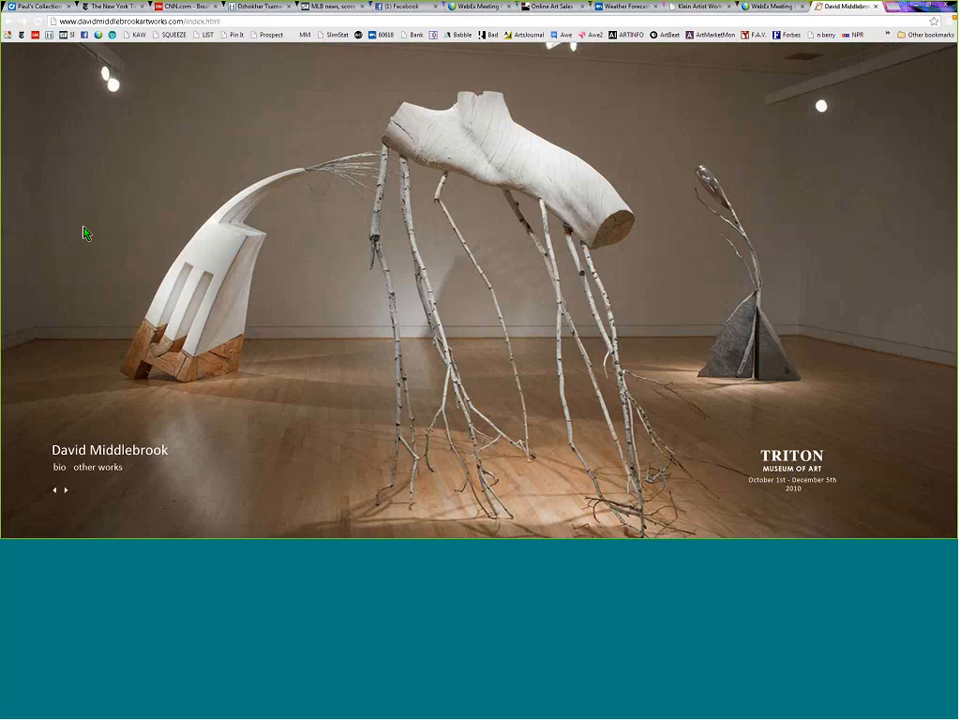
{"action": "mouse_move", "coordinate": [72, 248]}
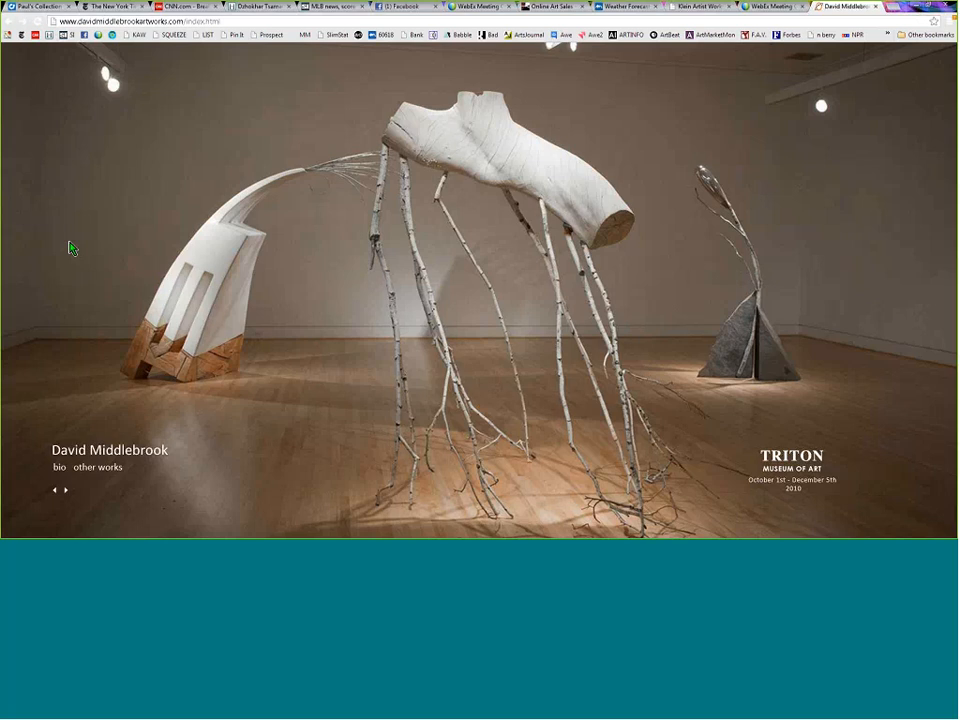
{"action": "mouse_move", "coordinate": [18, 231]}
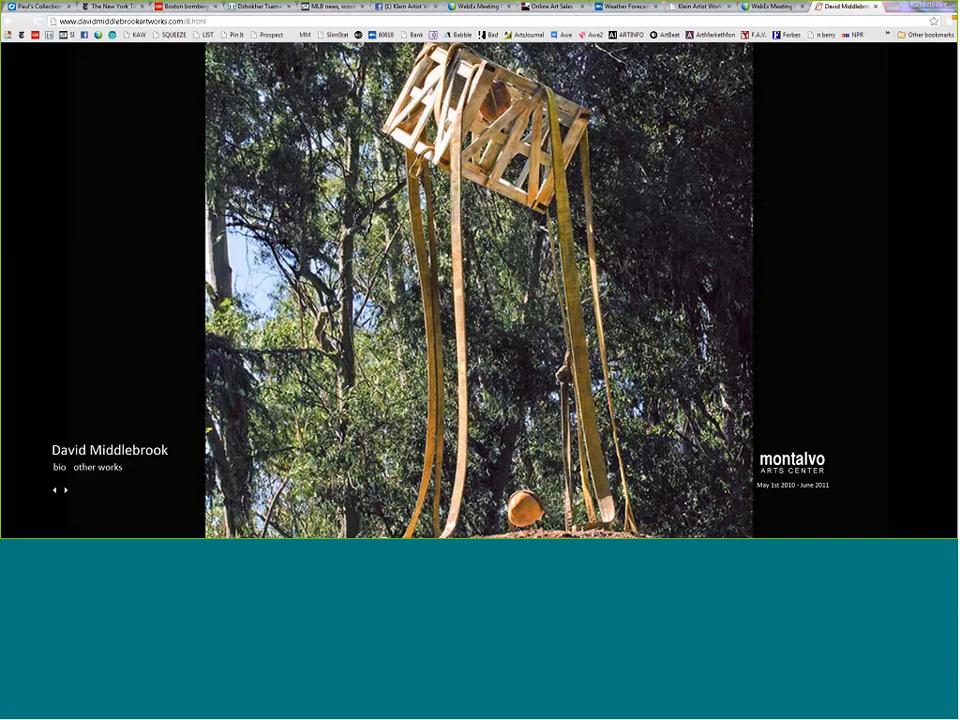
{"action": "mouse_move", "coordinate": [228, 316]}
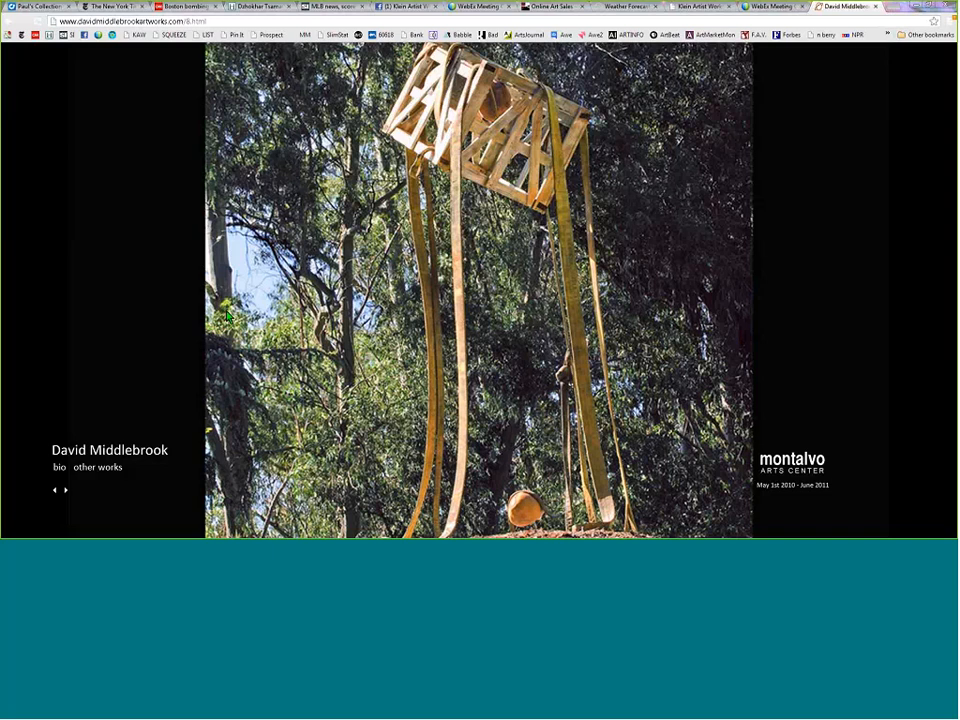
{"action": "mouse_move", "coordinate": [207, 318]}
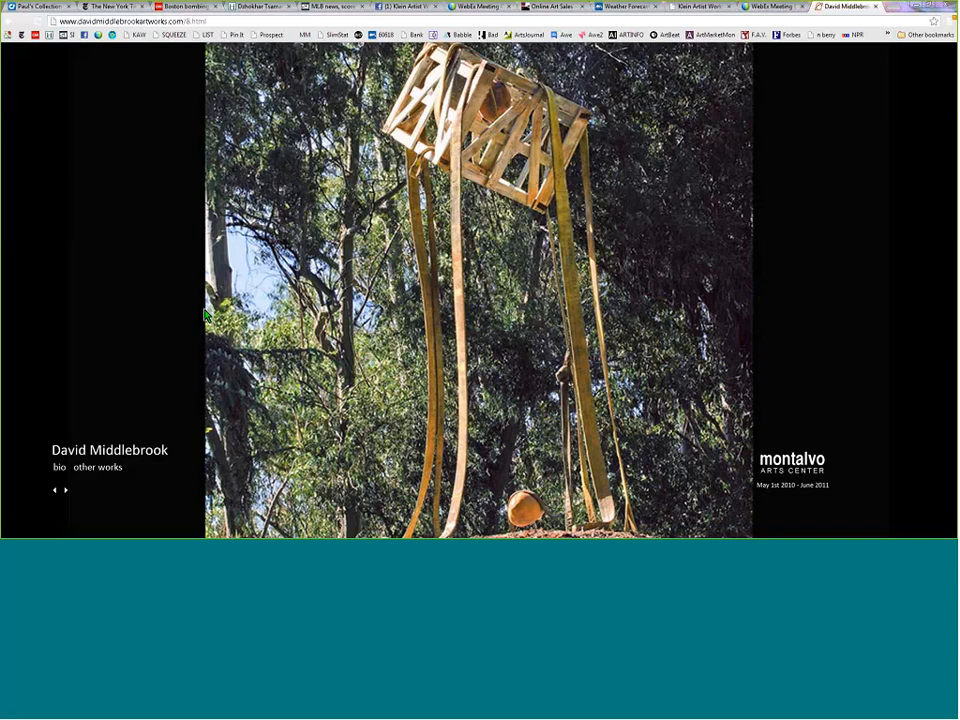
{"action": "mouse_move", "coordinate": [191, 525]}
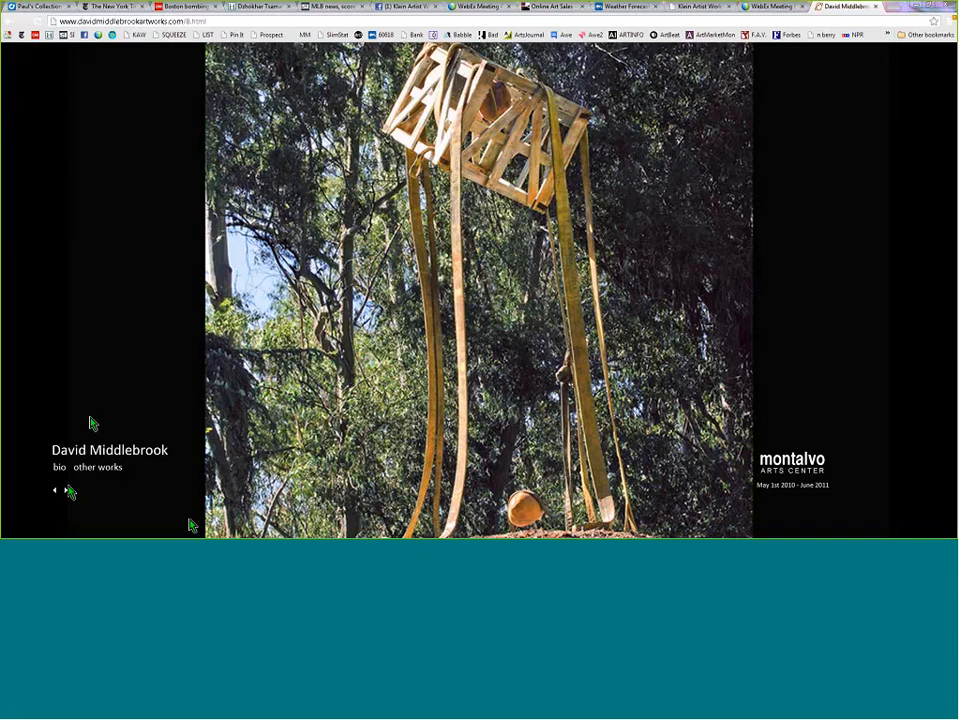
{"action": "mouse_move", "coordinate": [128, 372]}
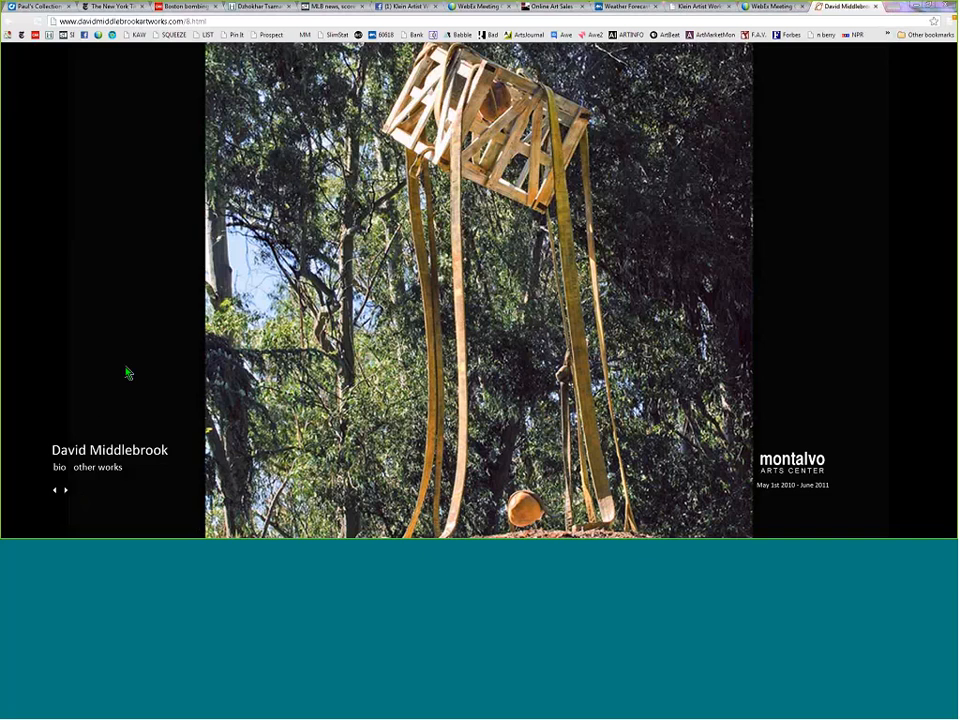
{"action": "mouse_move", "coordinate": [115, 375]}
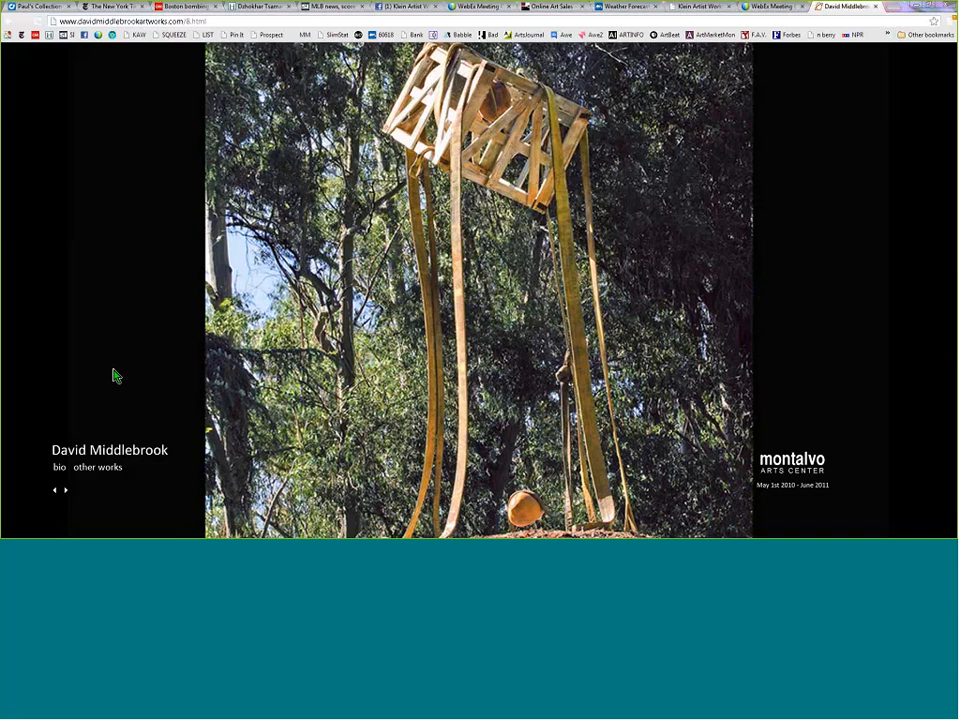